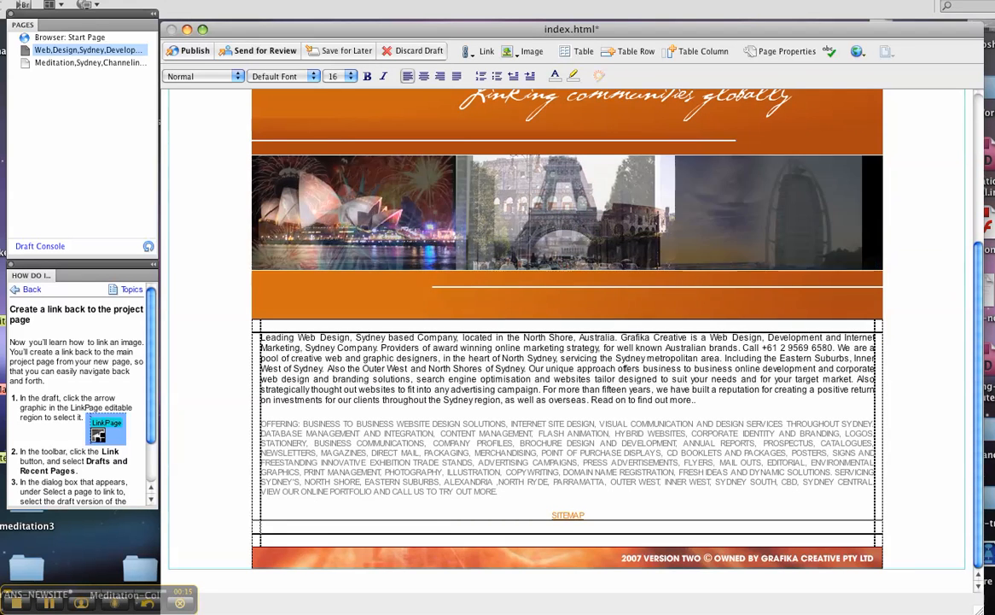
- Insert the possum photo from the Desktop via Image > From My Computer
left_click(531, 51)
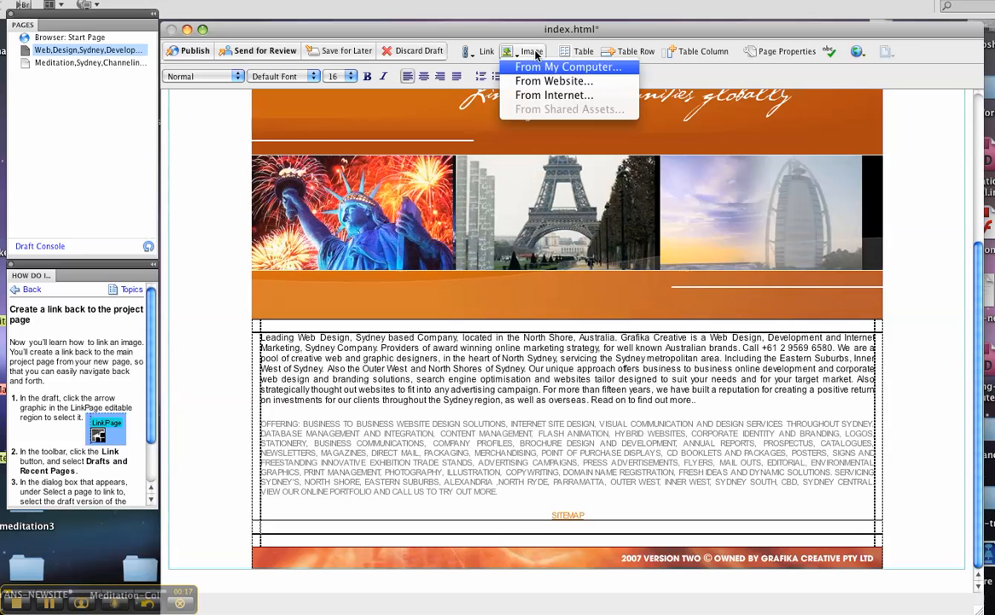
left_click(566, 66)
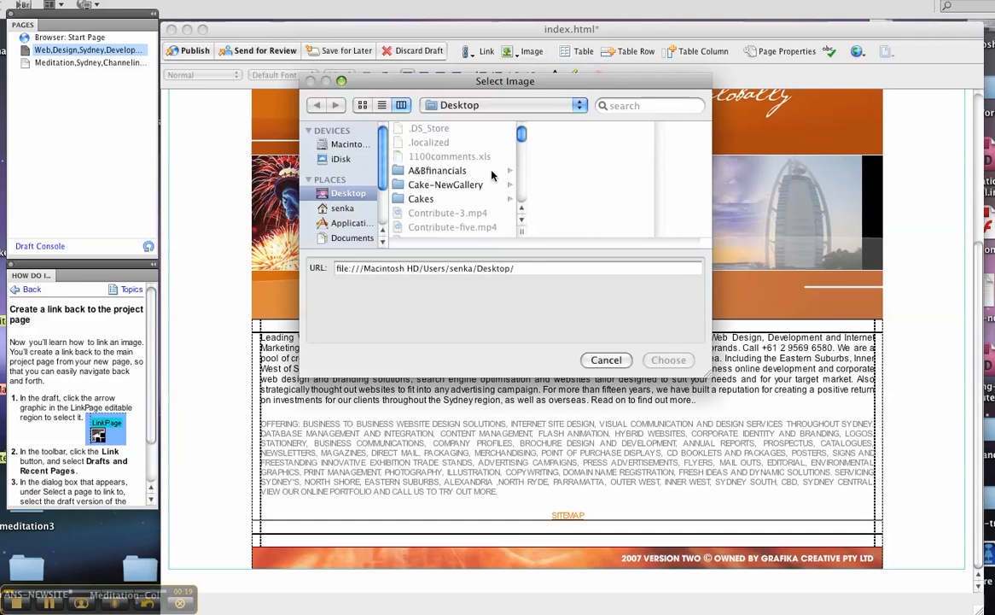
scroll("down", 3)
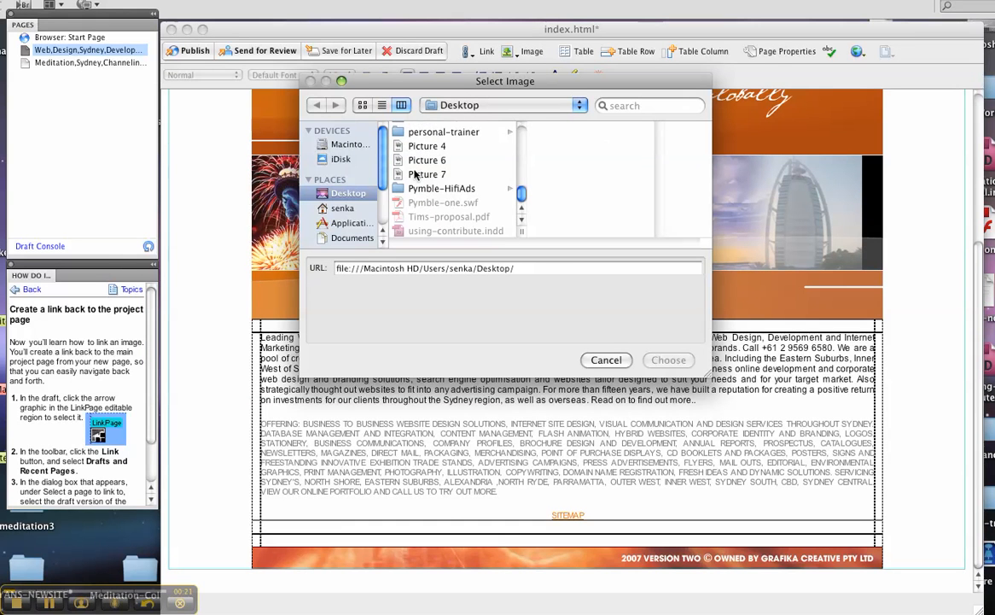
left_click(426, 161)
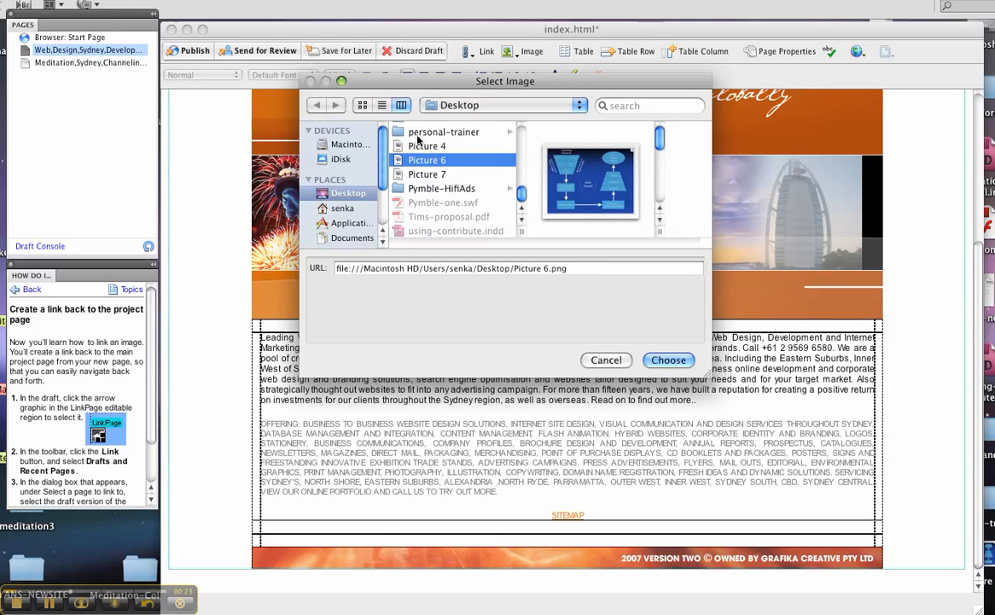
left_click(670, 358)
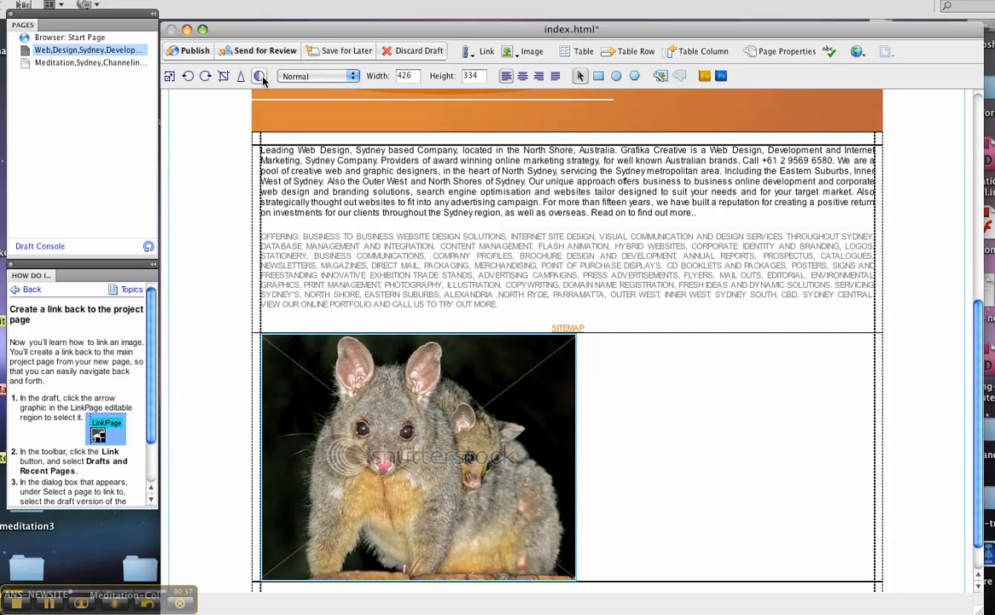
- Adjust the possum photo to brightness 13 and contrast 18 and apply
left_click(260, 75)
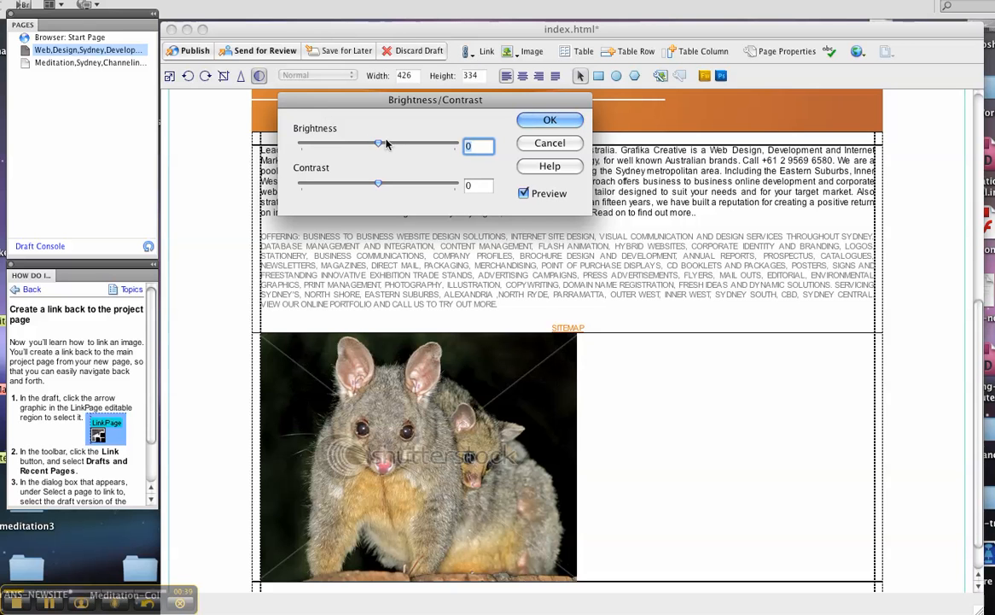
left_click_drag(379, 144, 417, 144)
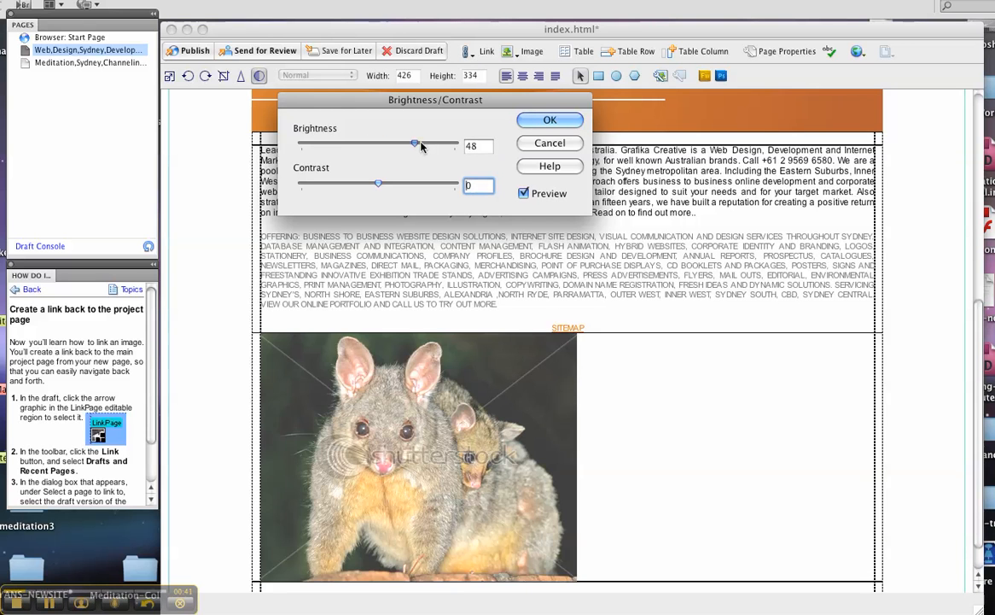
left_click_drag(416, 143, 423, 143)
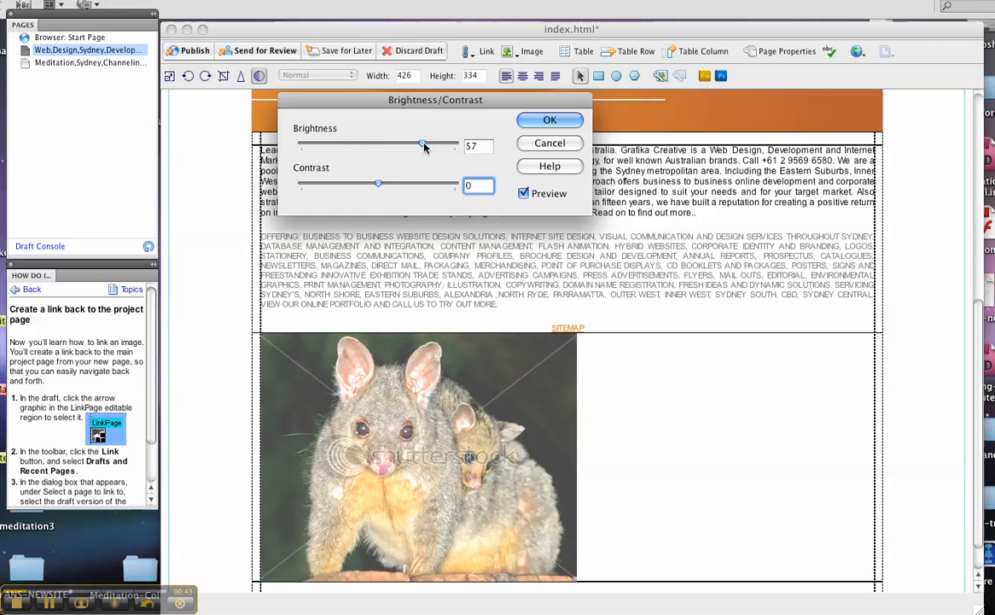
left_click_drag(422, 144, 387, 143)
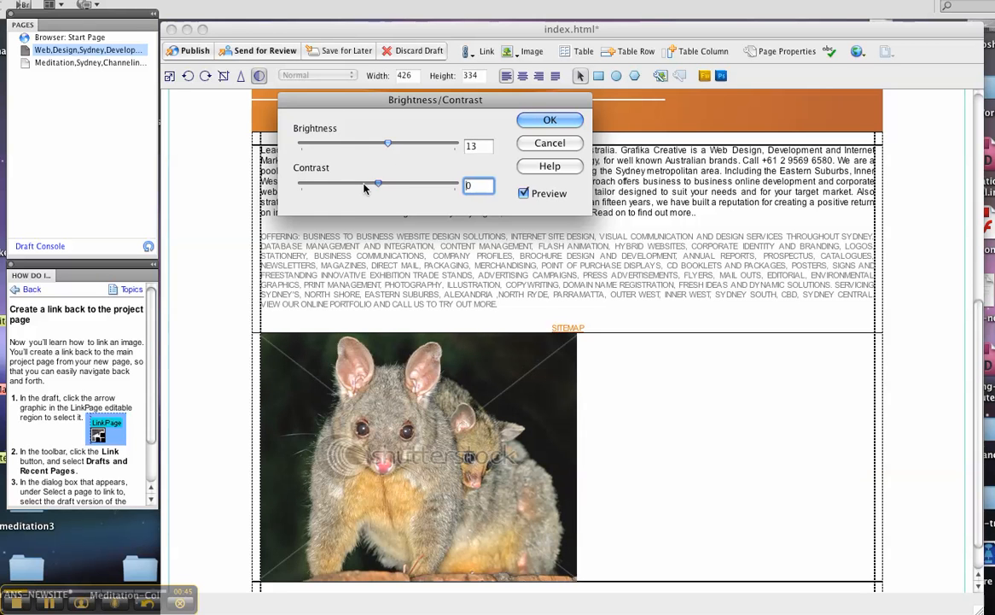
left_click_drag(379, 184, 350, 184)
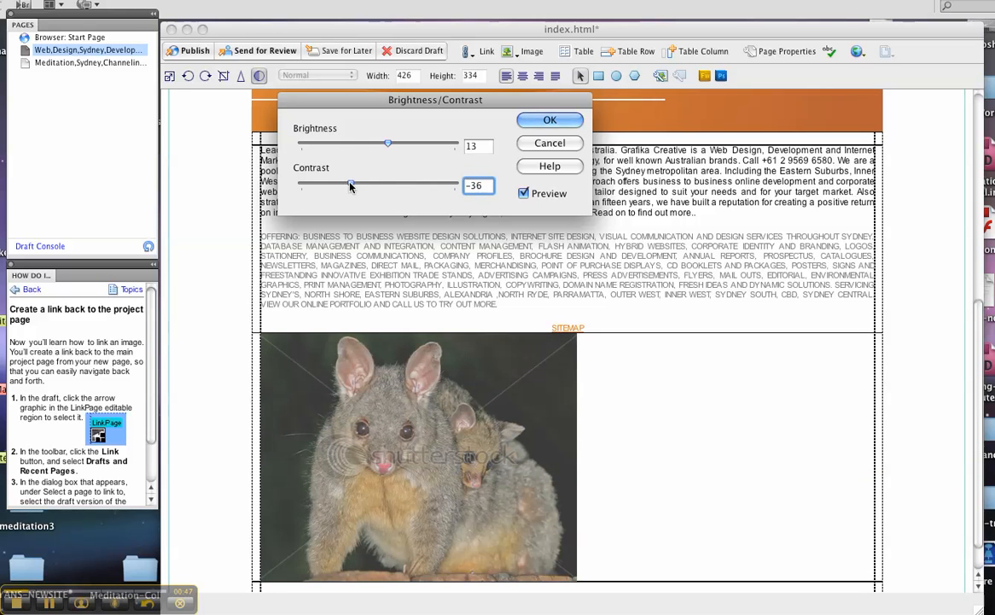
left_click_drag(350, 185, 413, 185)
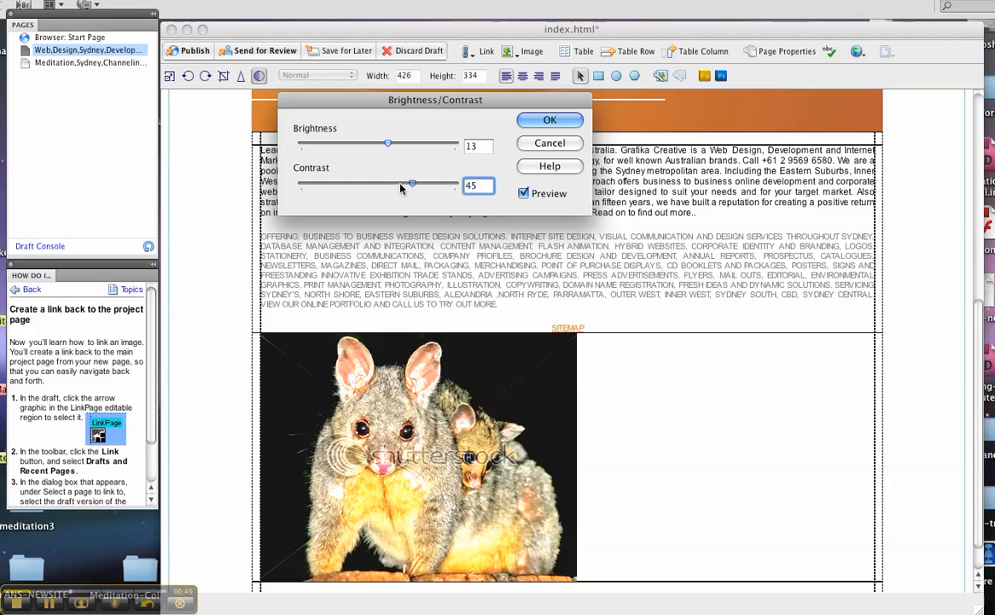
left_click_drag(413, 182, 392, 182)
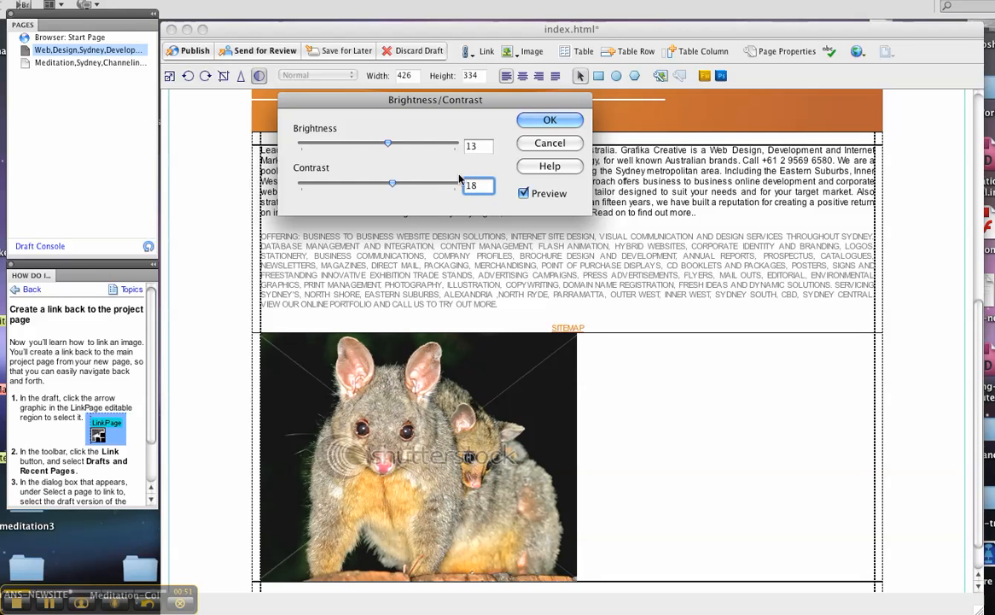
left_click(550, 120)
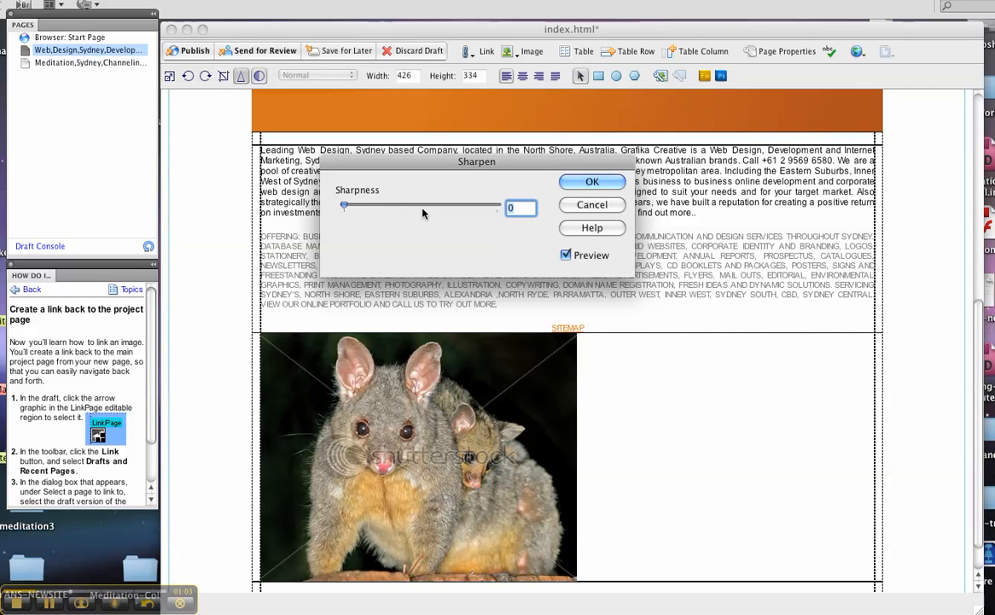
- Set the possum photo's sharpness to level 4 and confirm
left_click_drag(344, 205, 420, 205)
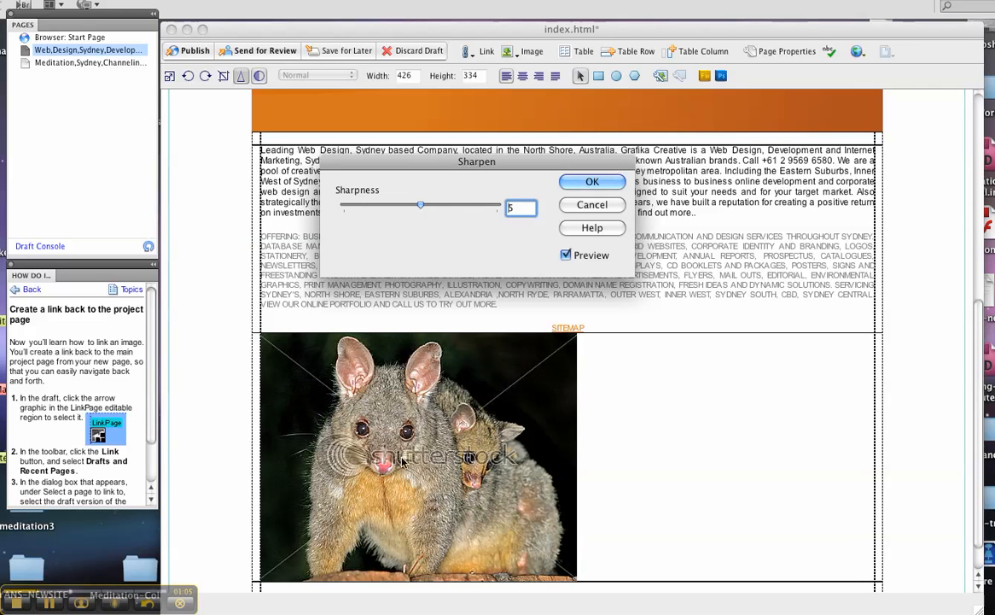
left_click_drag(420, 205, 405, 205)
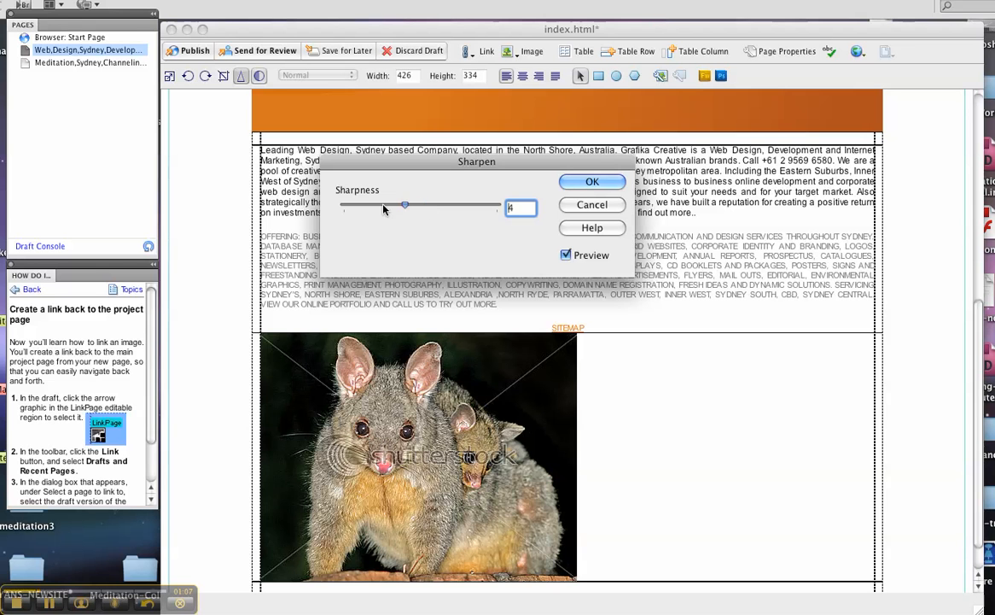
left_click_drag(405, 205, 374, 205)
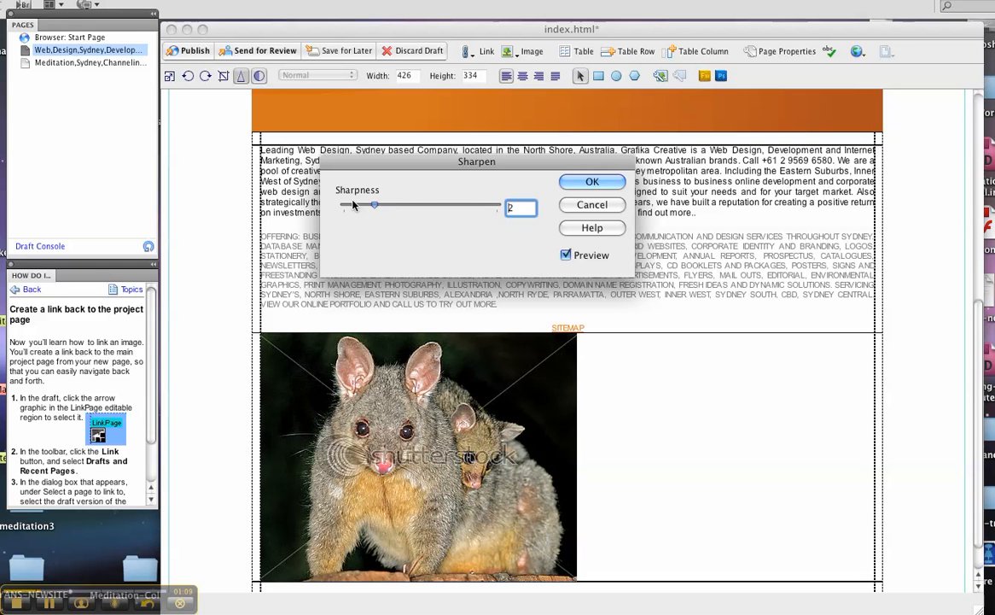
left_click_drag(374, 205, 343, 205)
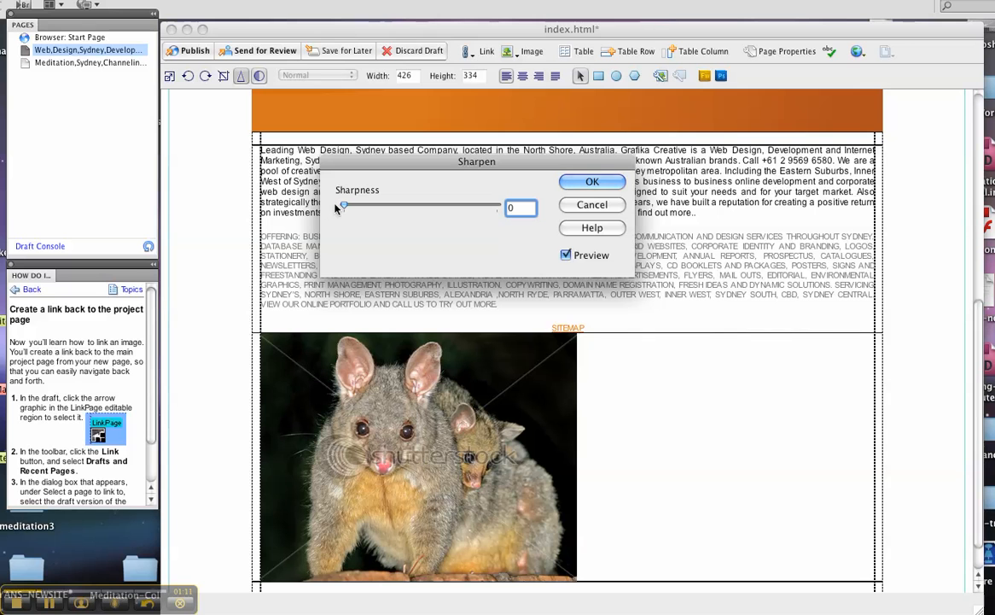
left_click_drag(343, 205, 406, 205)
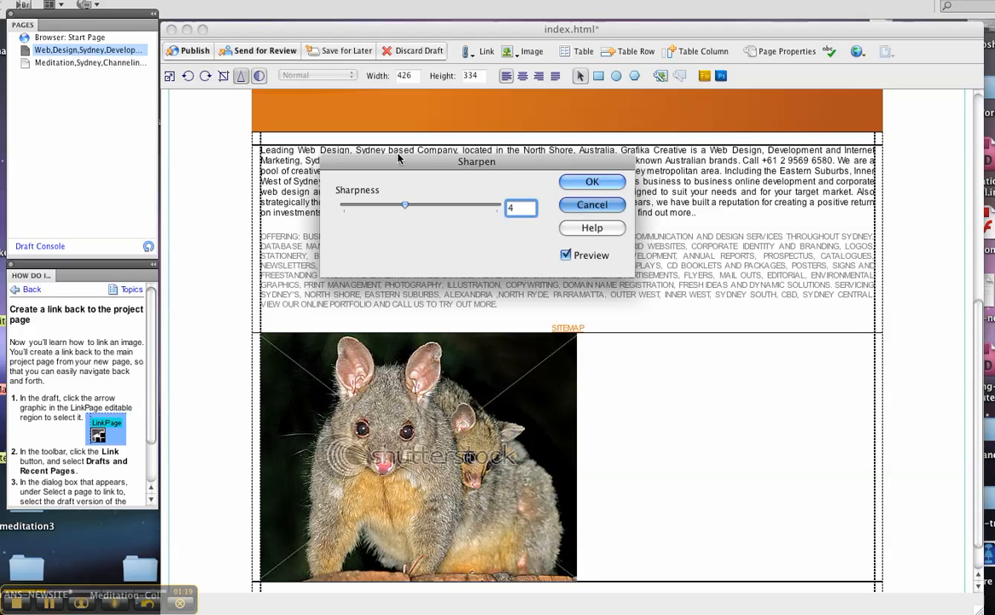
left_click(591, 181)
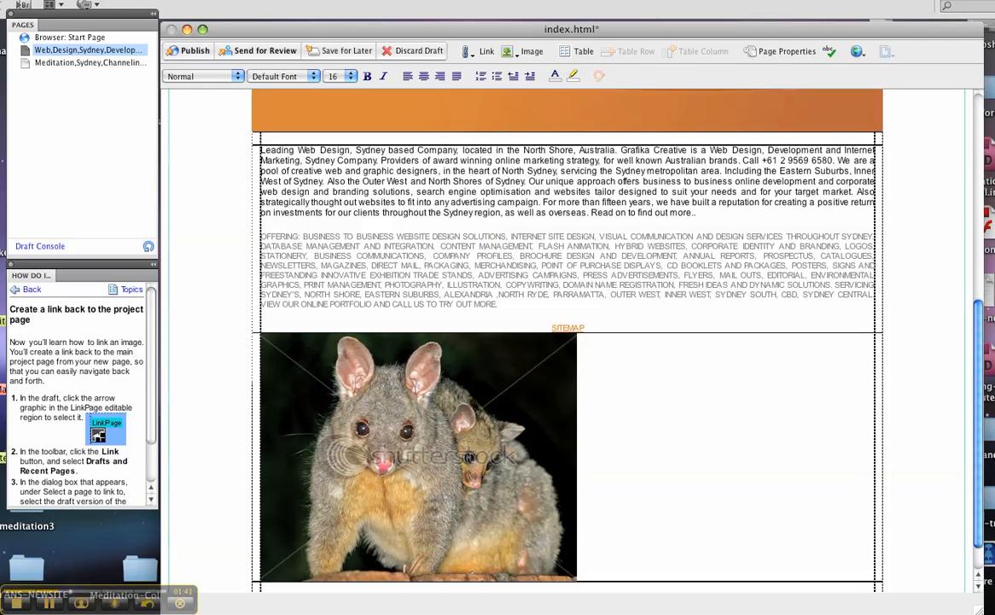
- Select the possum photo and resize it to roughly 259 by 201 pixels
left_click(418, 457)
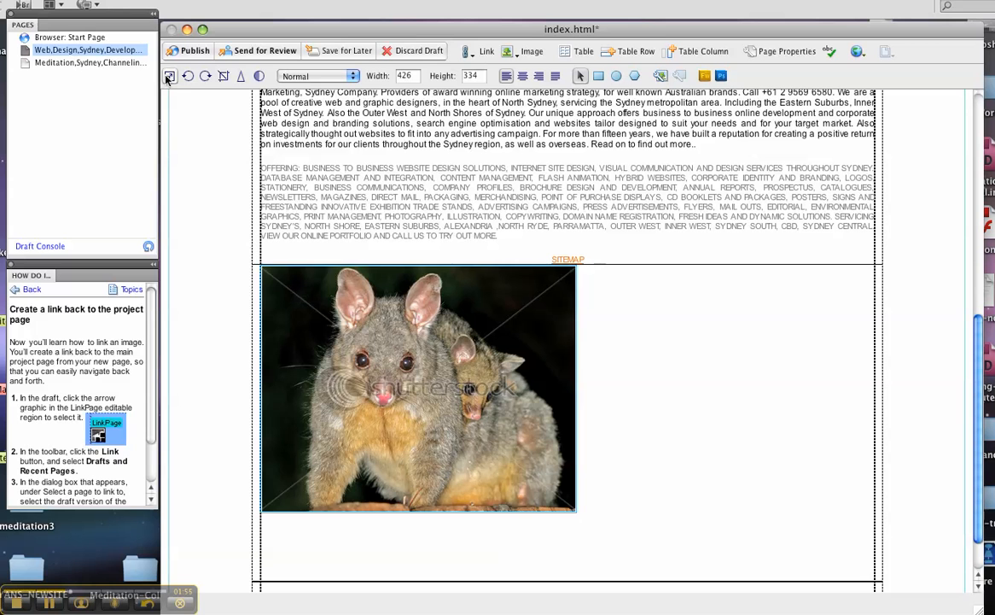
left_click(418, 389)
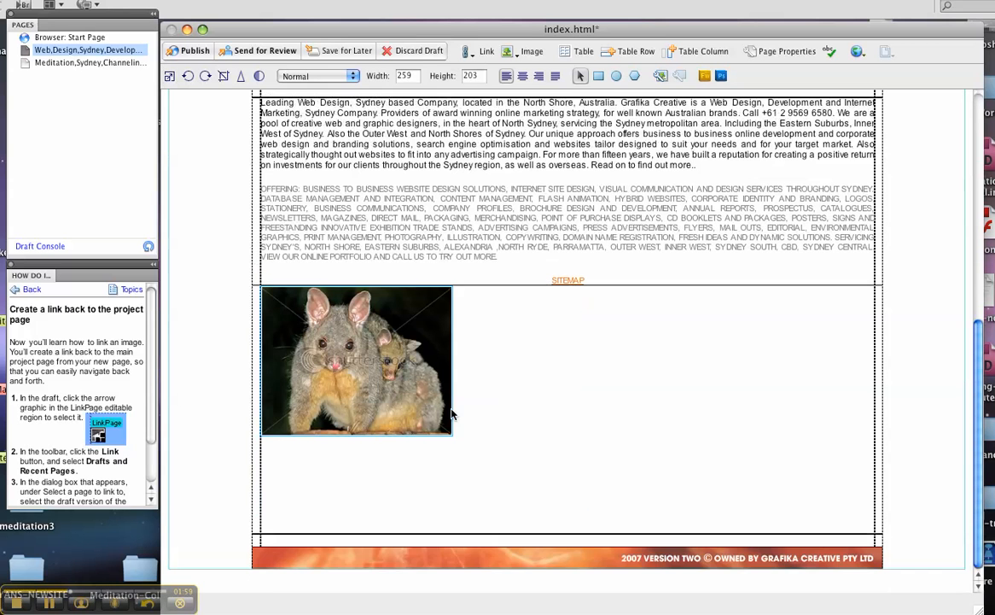
mouse_move(403, 408)
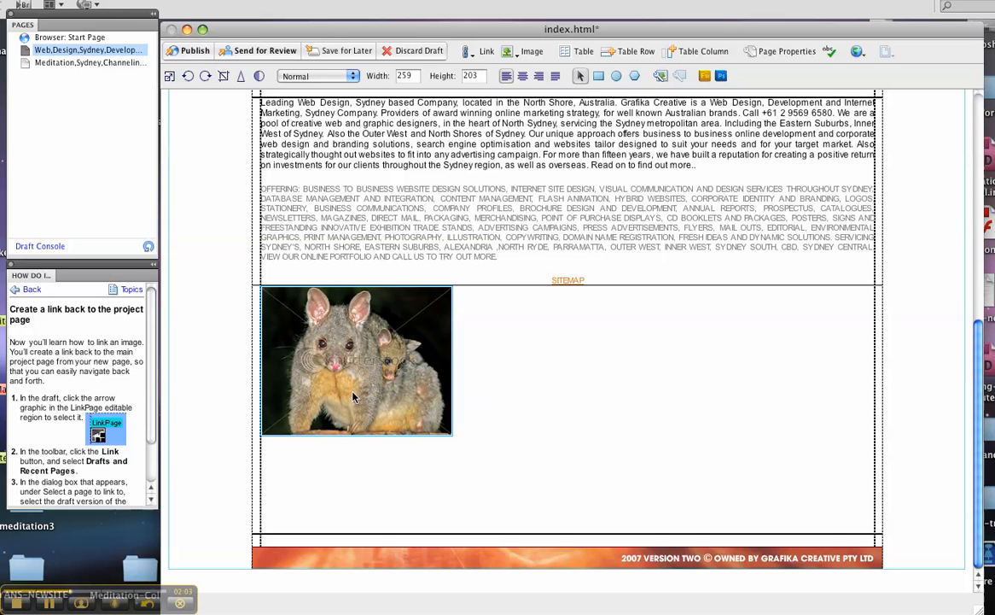
mouse_move(962, 475)
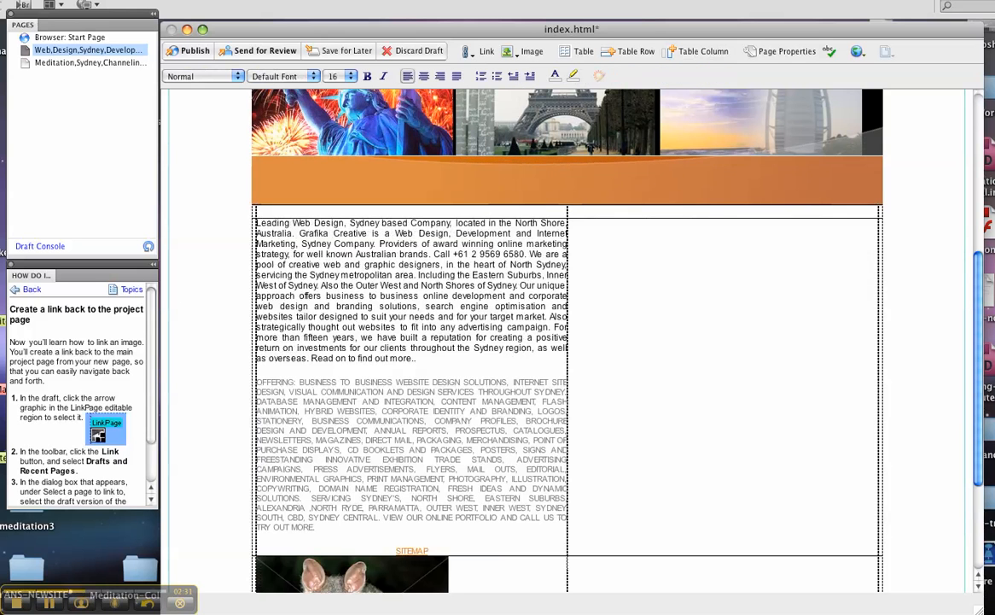
scroll("down", 3)
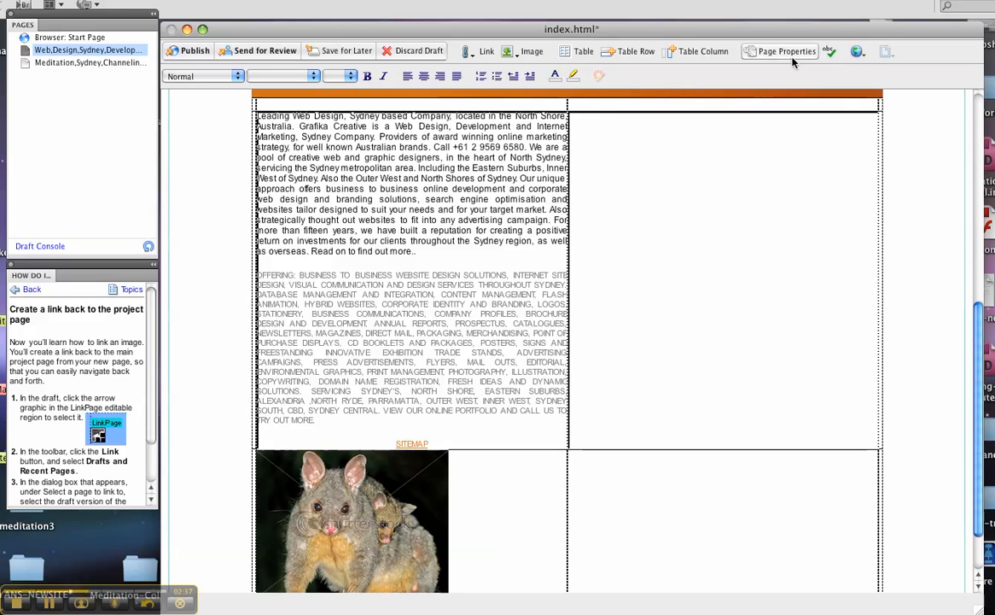
left_click(785, 51)
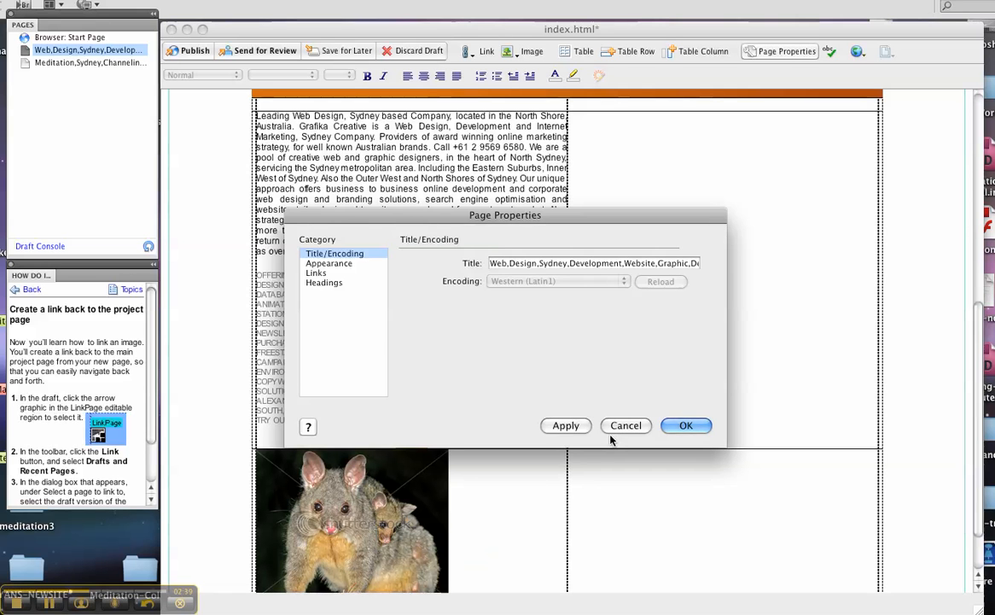
left_click(687, 425)
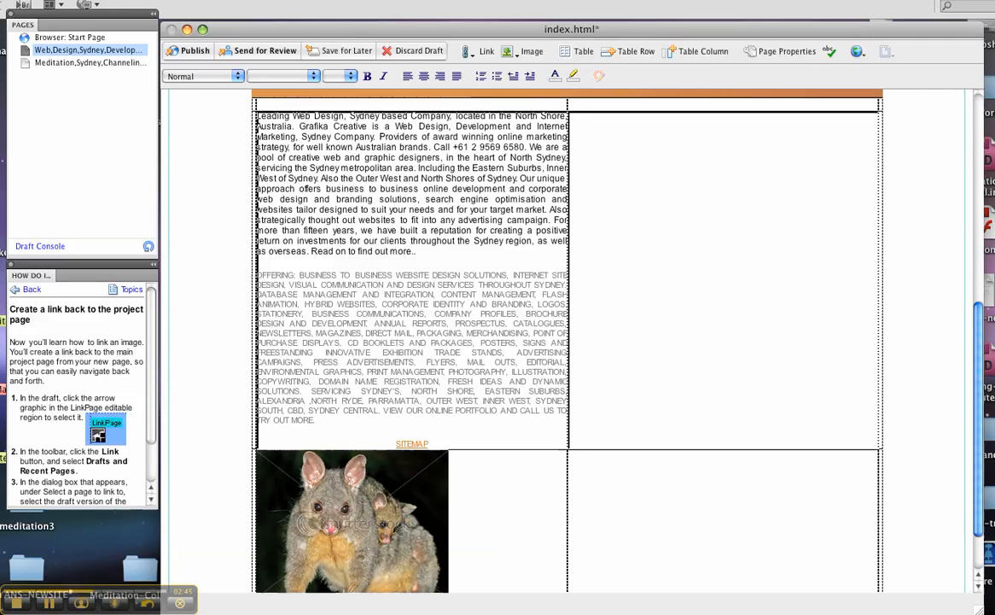
- Merge the selected table cells into one via the context menu
right_click(567, 280)
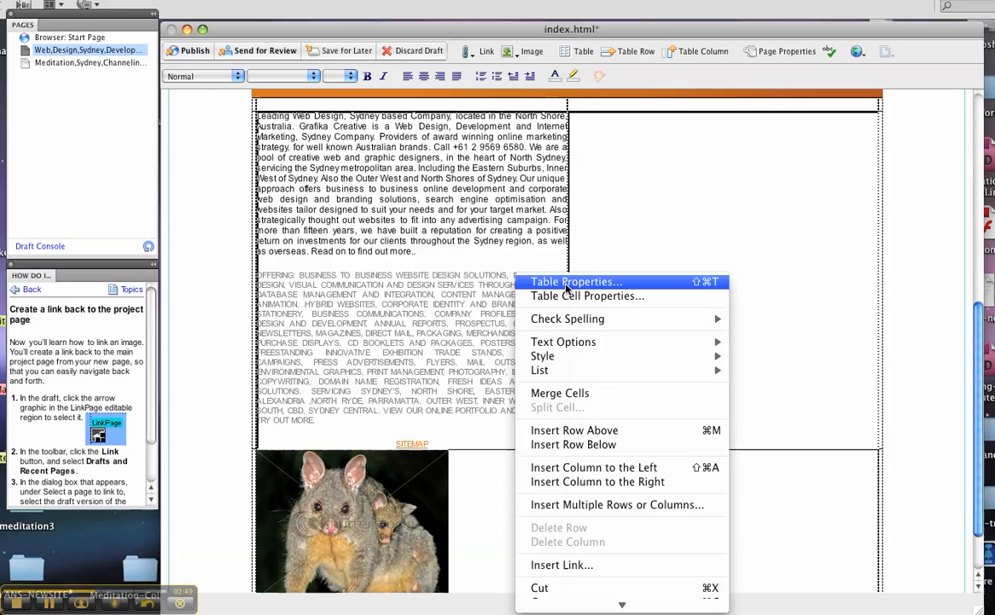
mouse_move(560, 393)
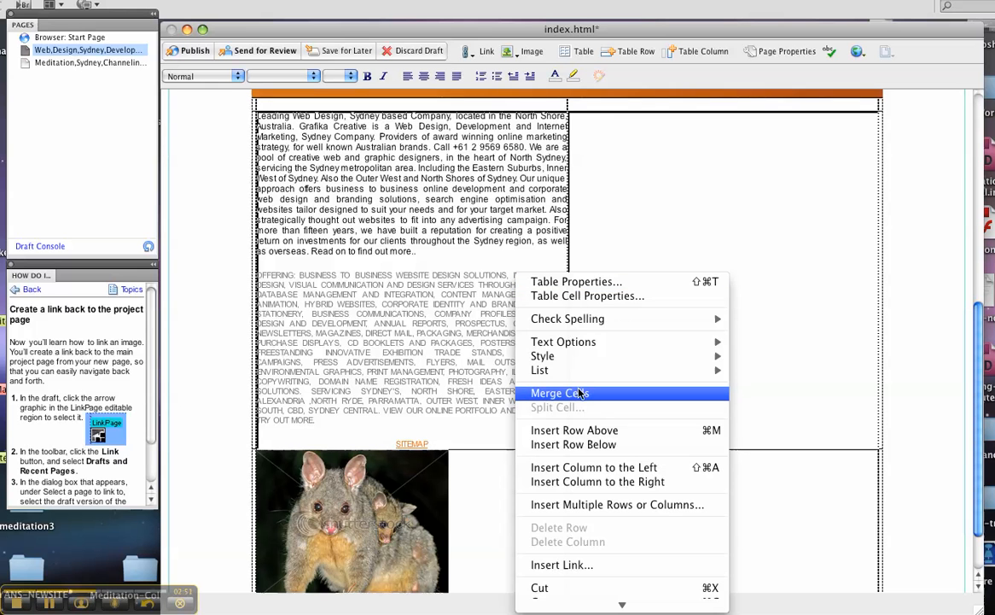
left_click(560, 393)
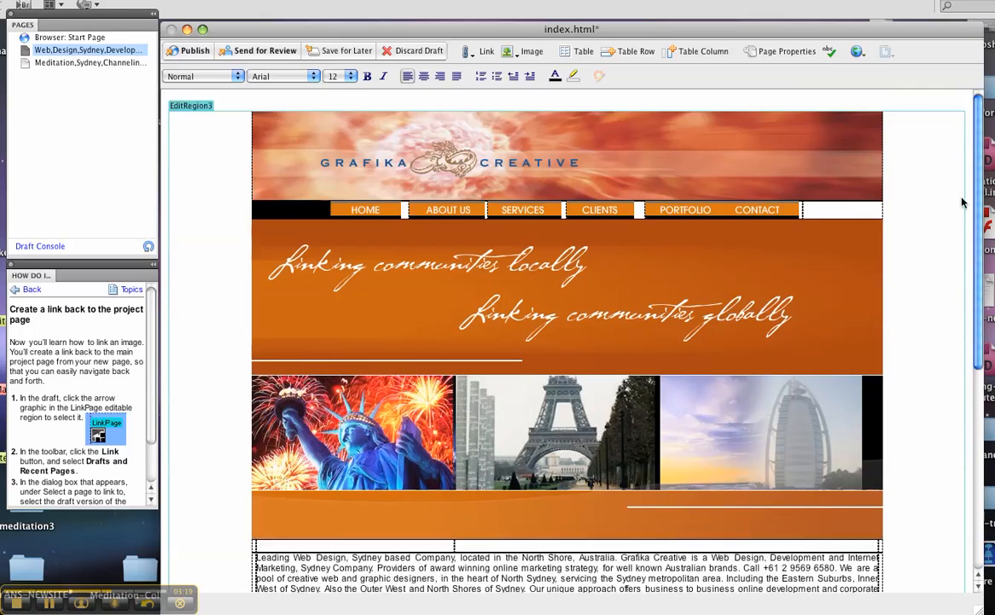
- Select the possum photo and start a rectangular hotspot over it
scroll("down", 3)
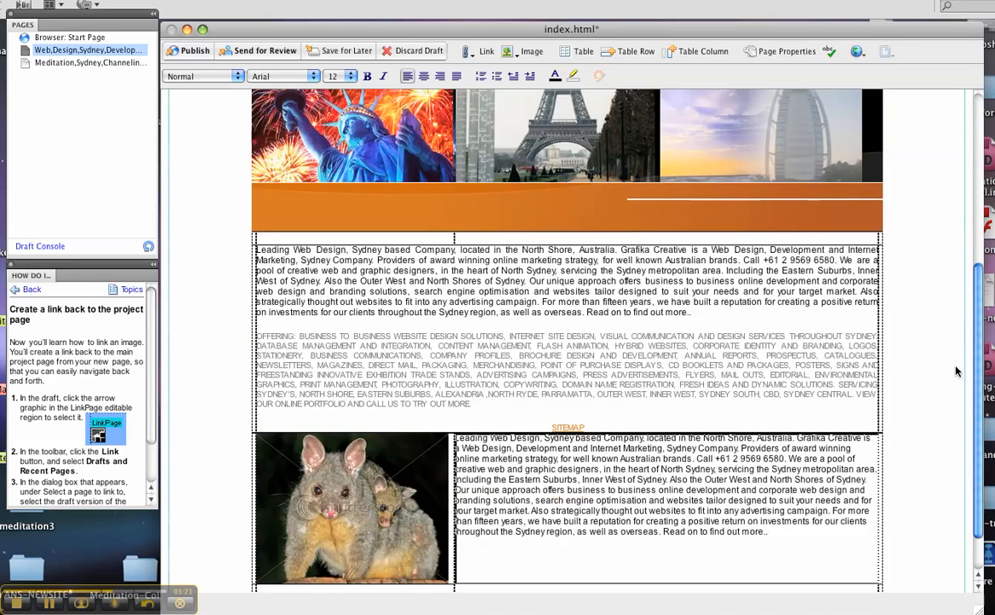
scroll("down", 3)
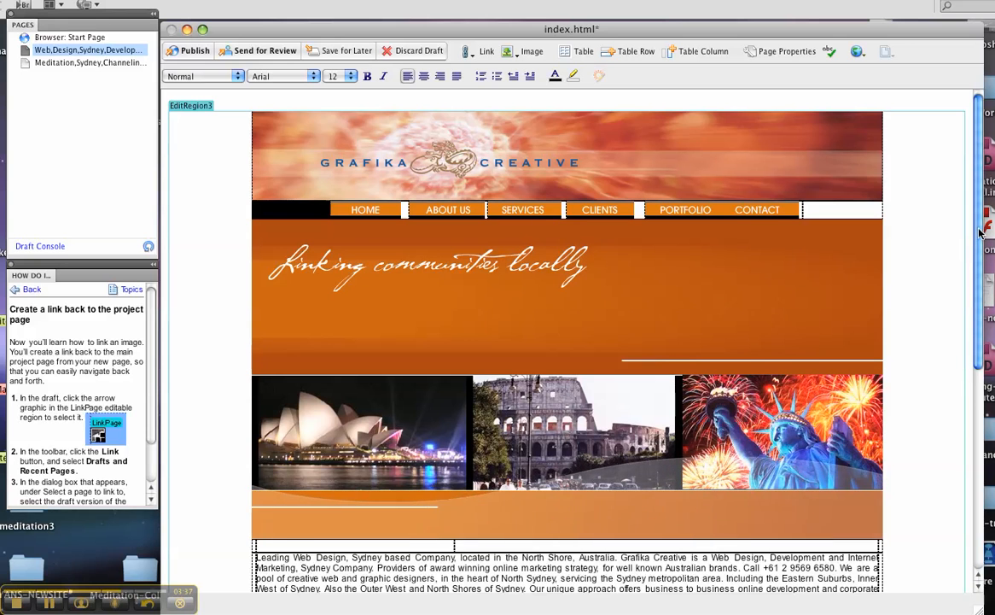
scroll("down", 3)
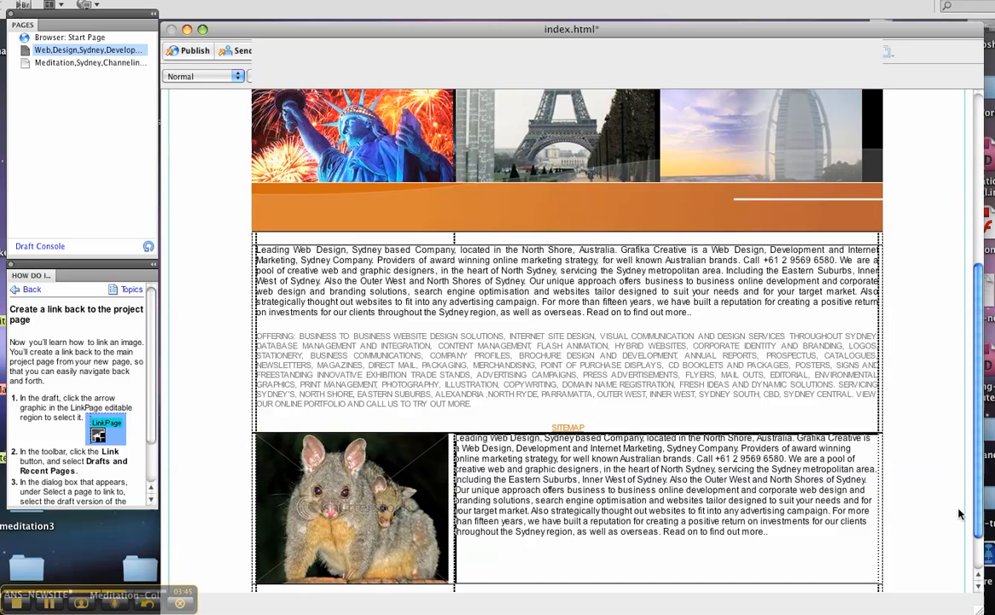
left_click(350, 509)
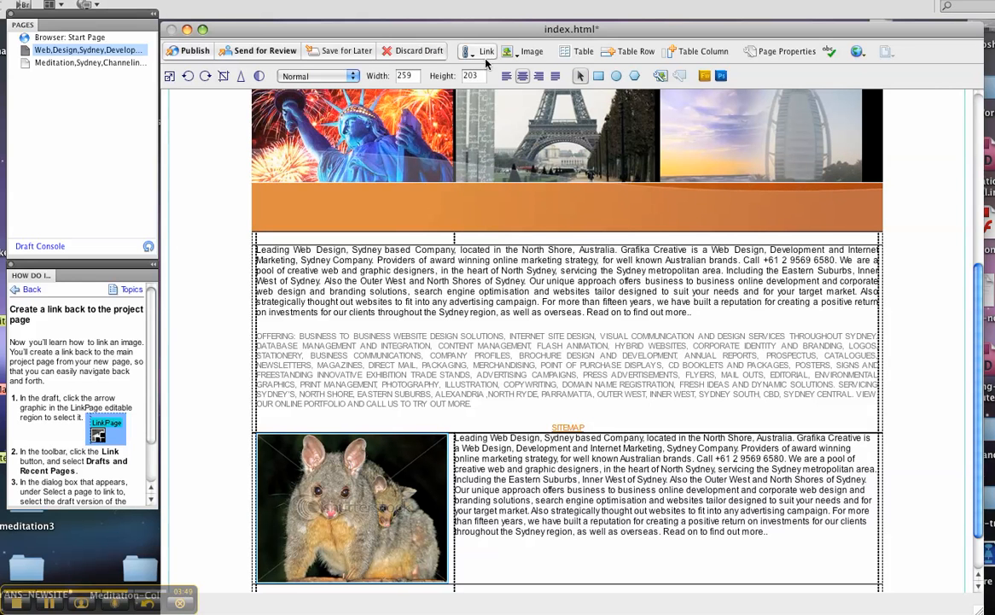
left_click(487, 51)
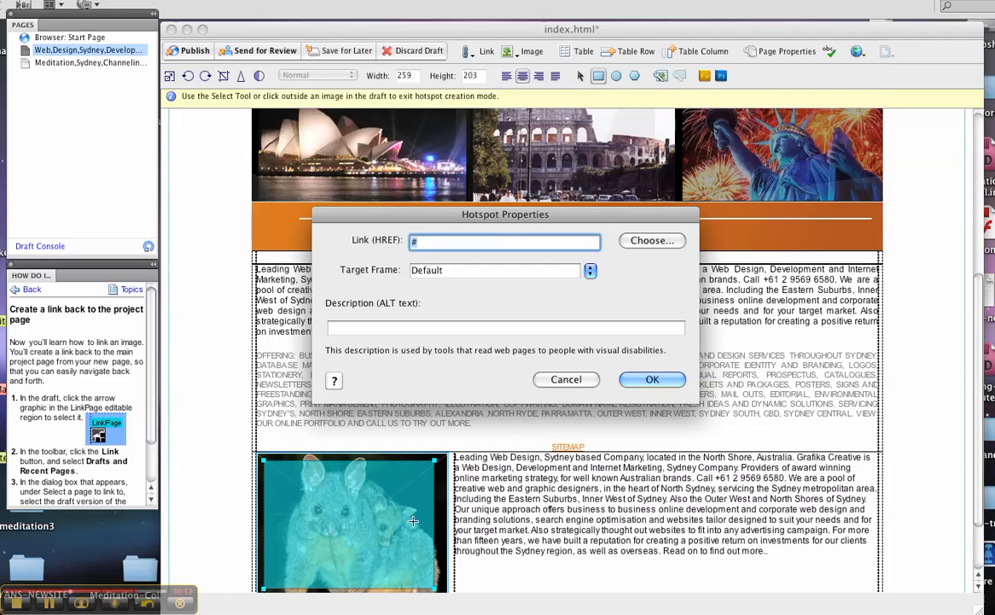
left_click(567, 379)
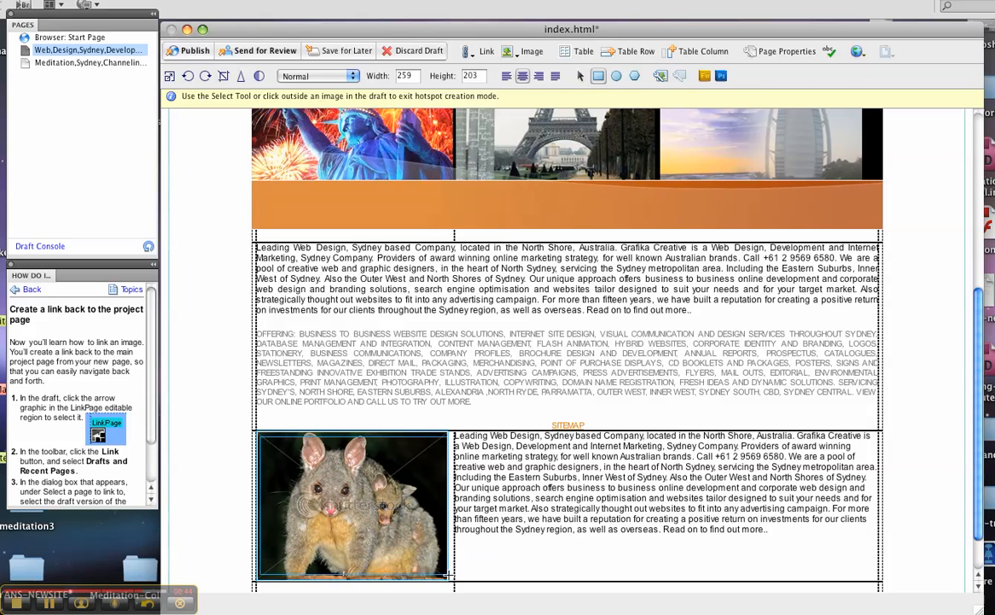
left_click(482, 51)
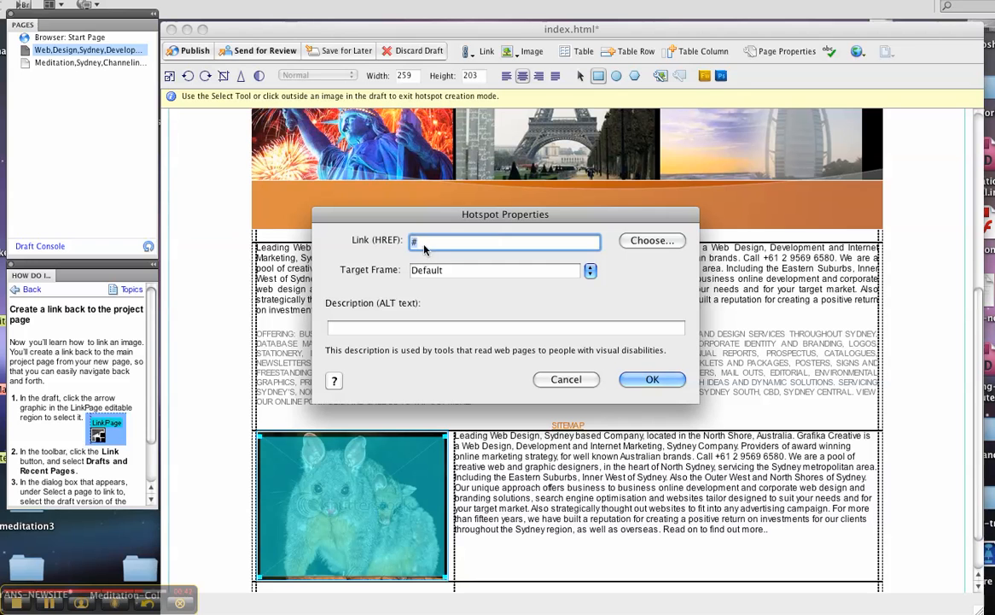
type("http://www.meditationcla")
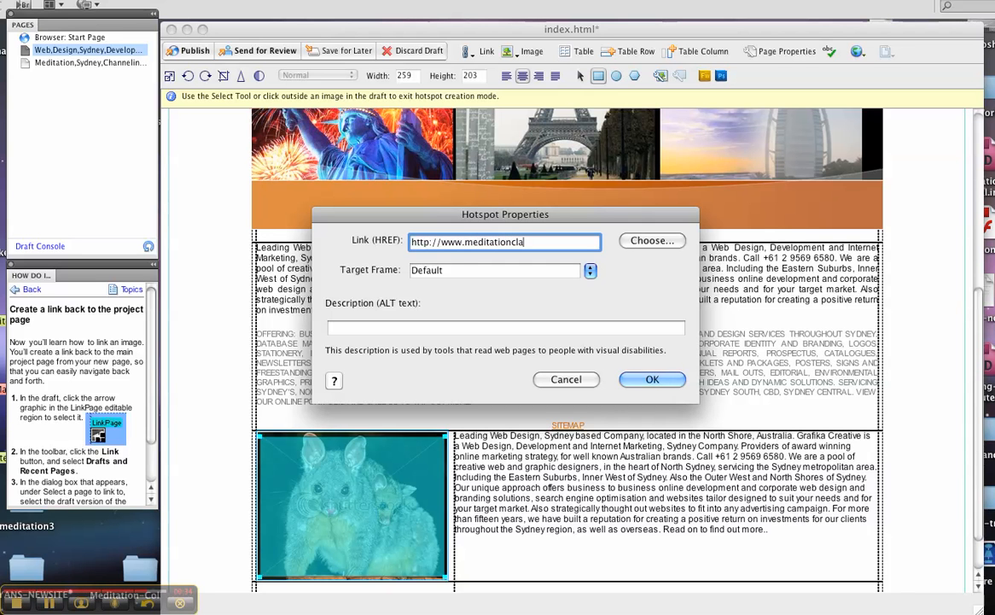
type("ssessydne")
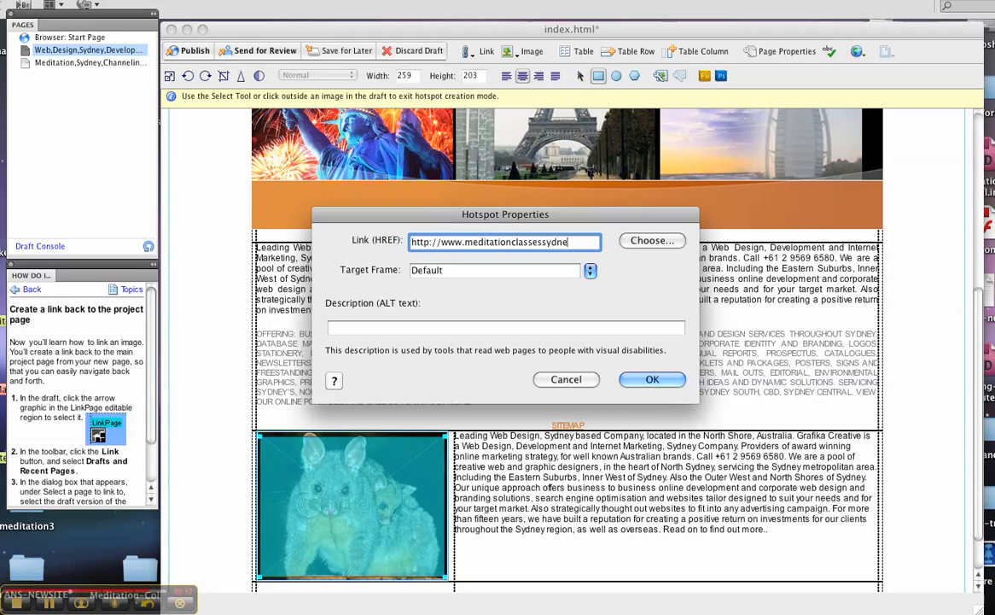
type("y.com")
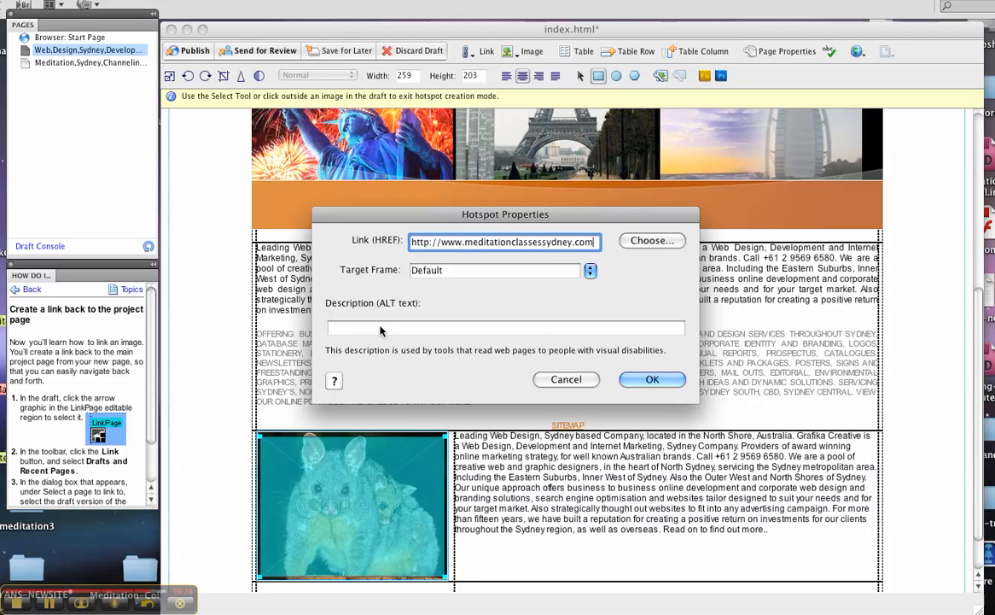
- Give the hotspot the description 'possum link' as alternative text
left_click(505, 328)
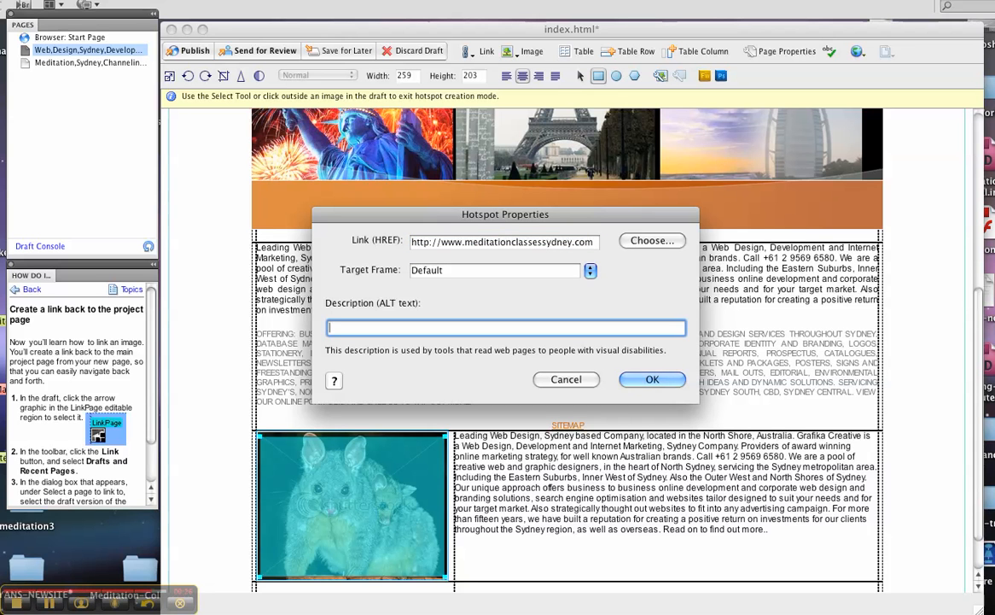
type("possum")
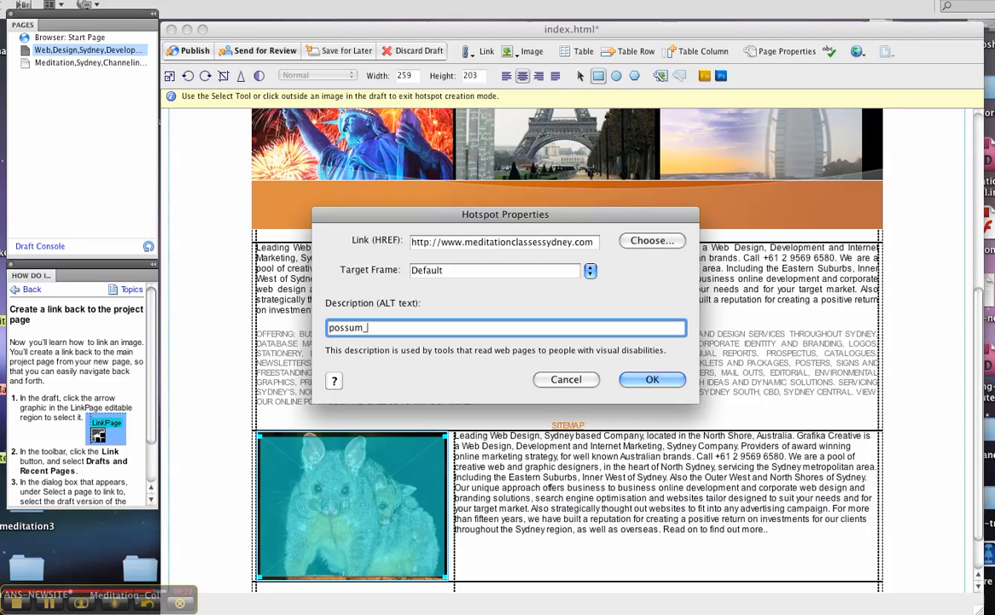
type("link")
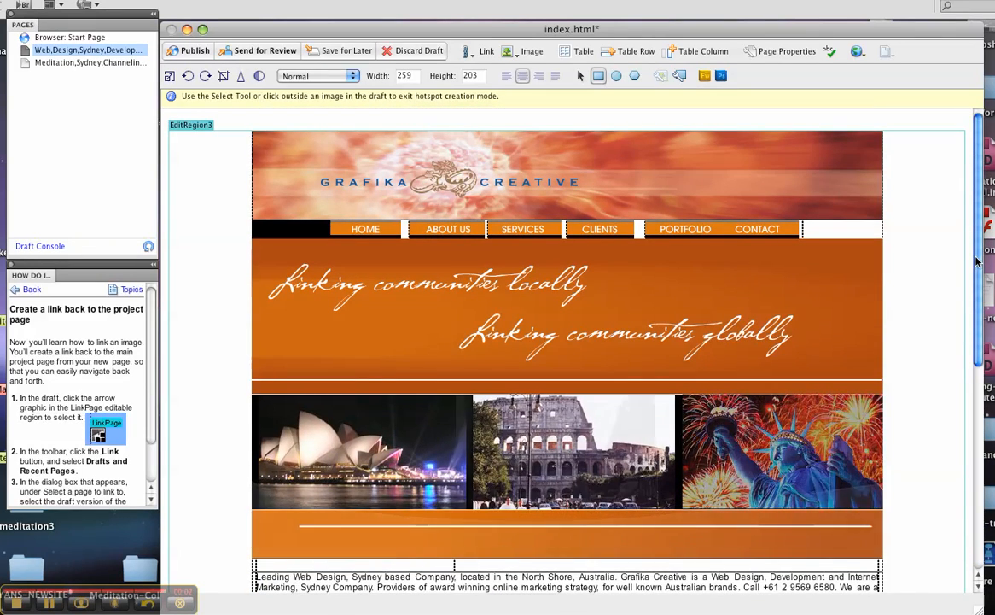
scroll("down", 3)
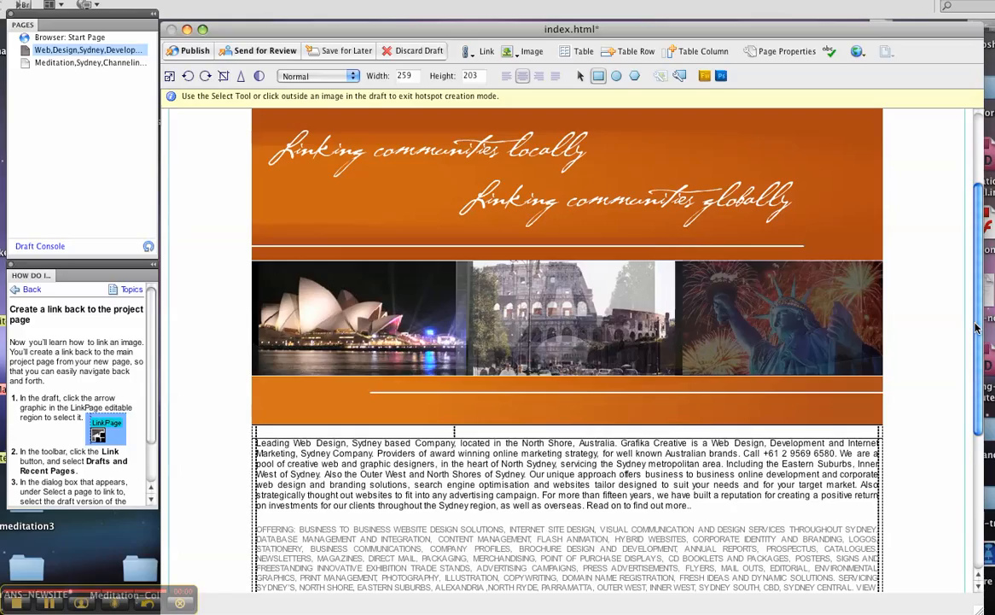